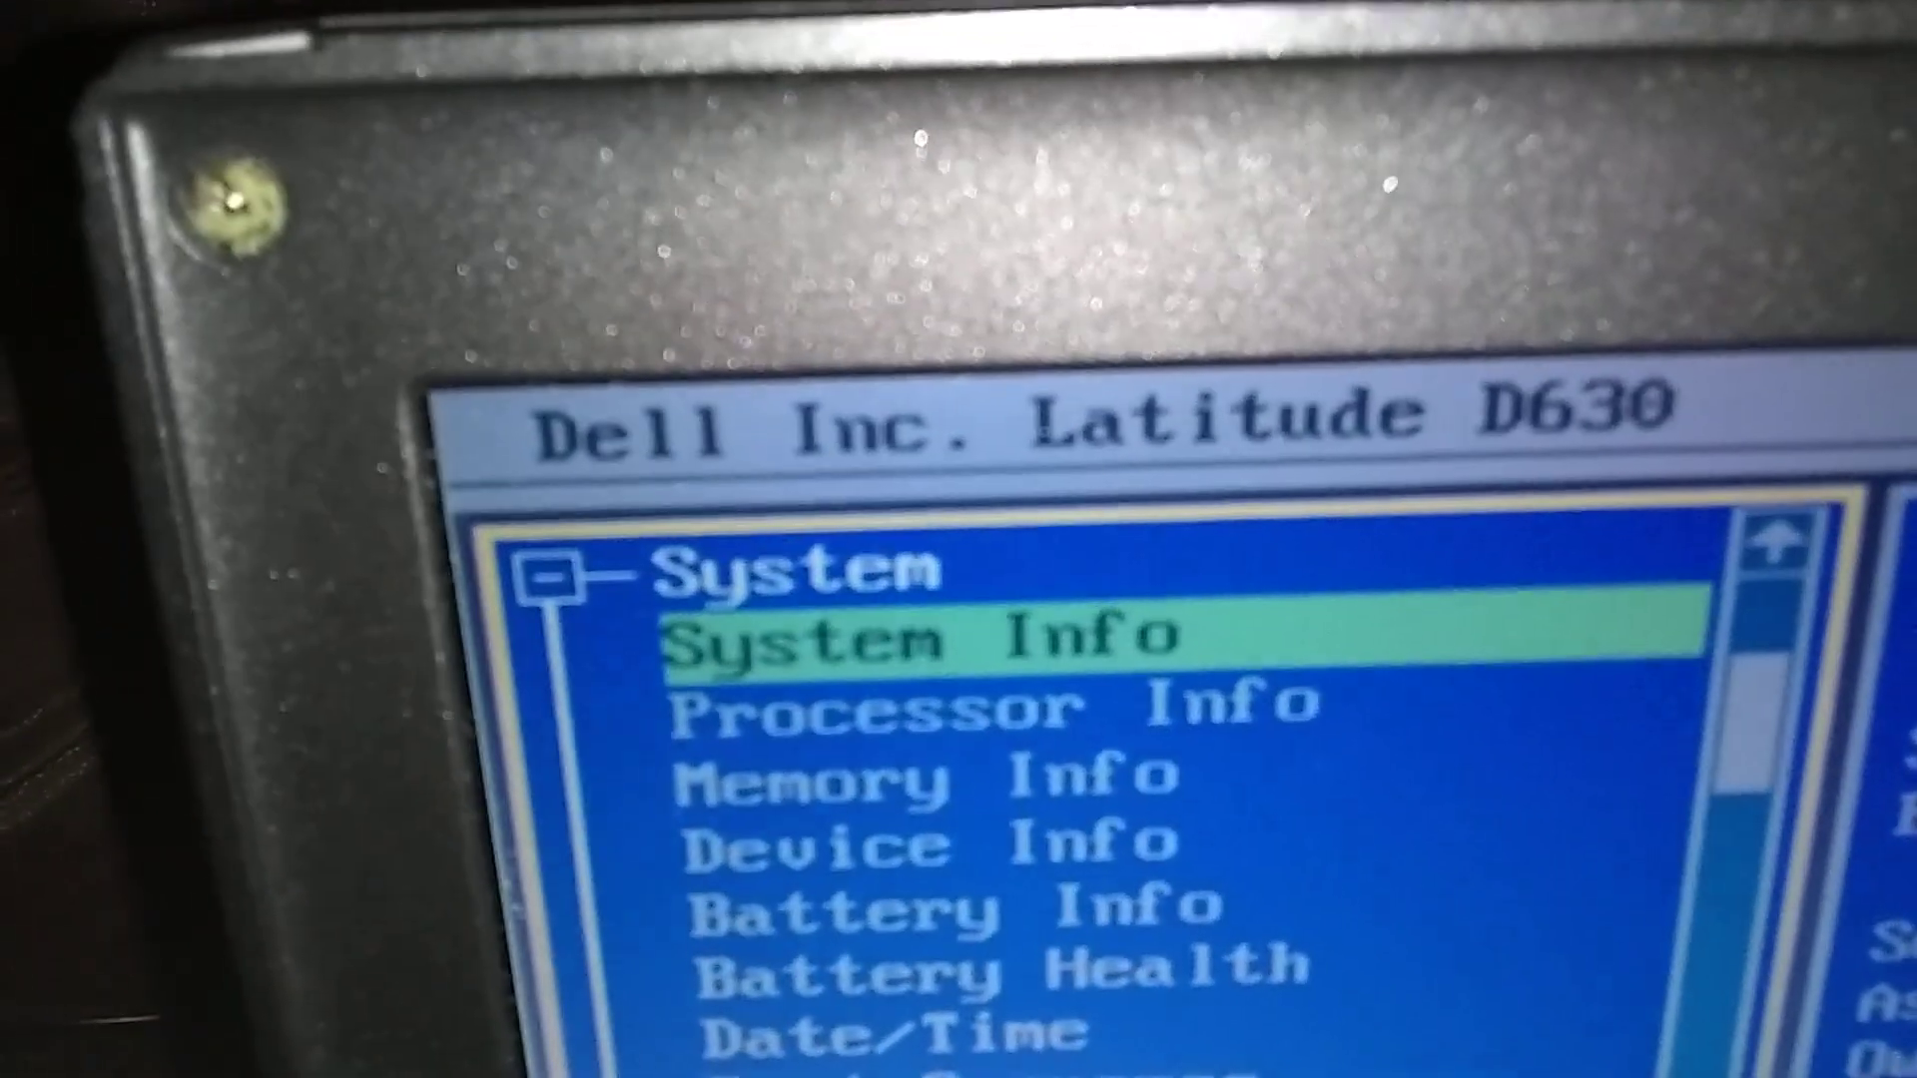
Step: Move down the System list past Processor Info toward Battery Info
{"action": "key", "text": "Down"}
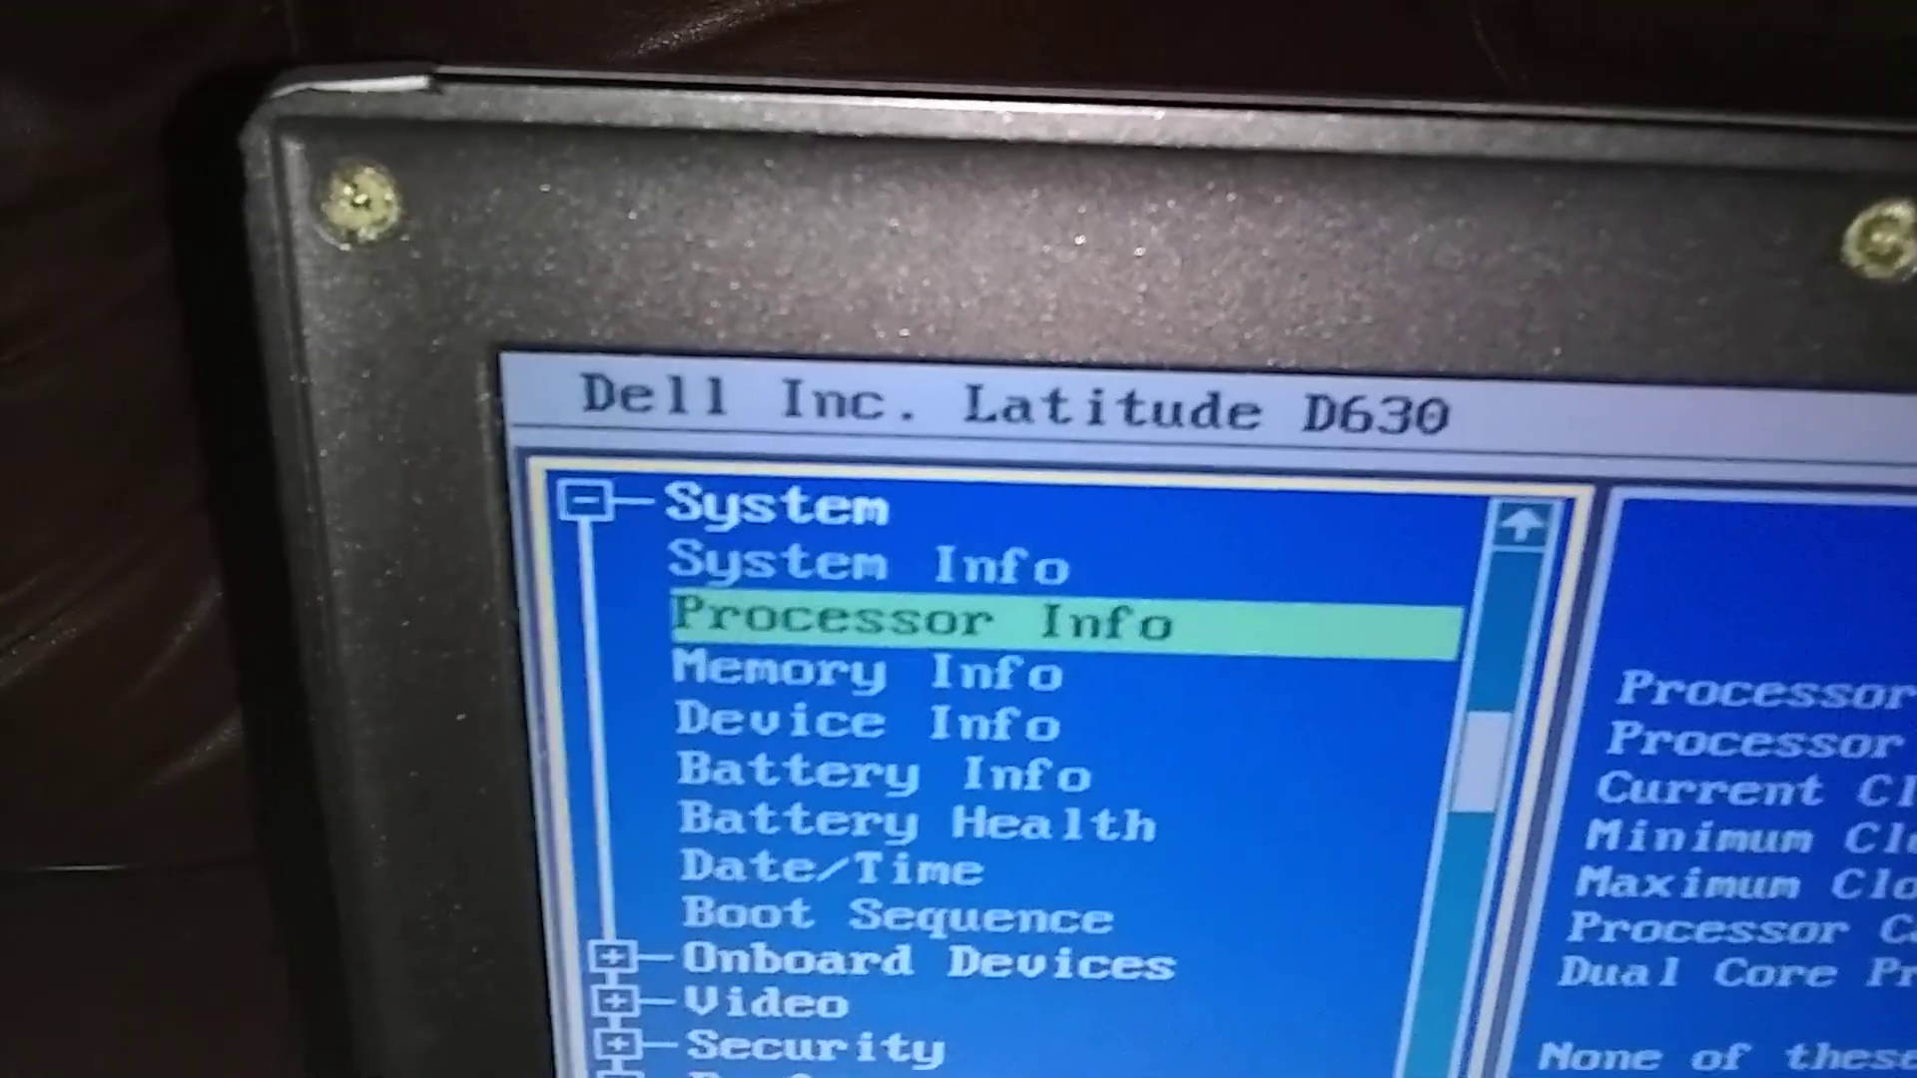
{"action": "key", "text": "Down"}
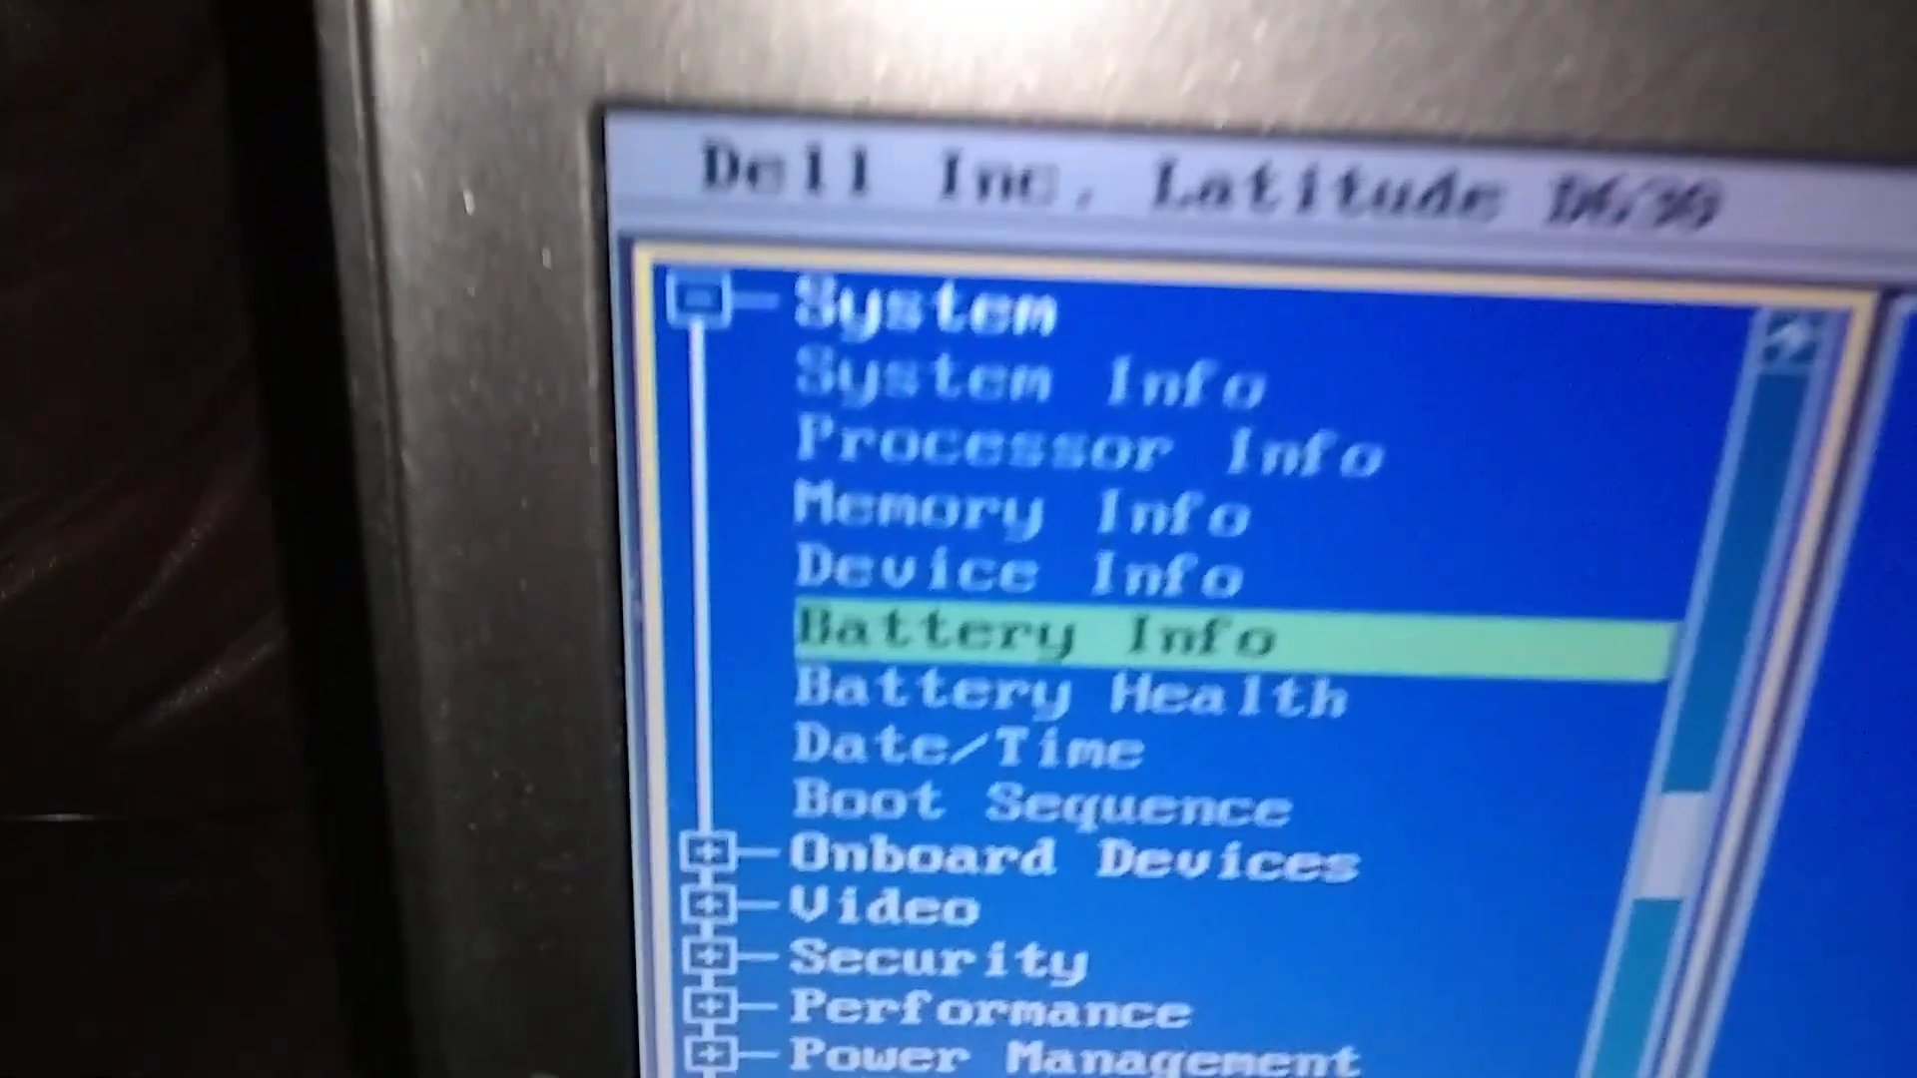
Step: Select Battery Health and read the module bay and primary battery report
{"action": "key", "text": "Down"}
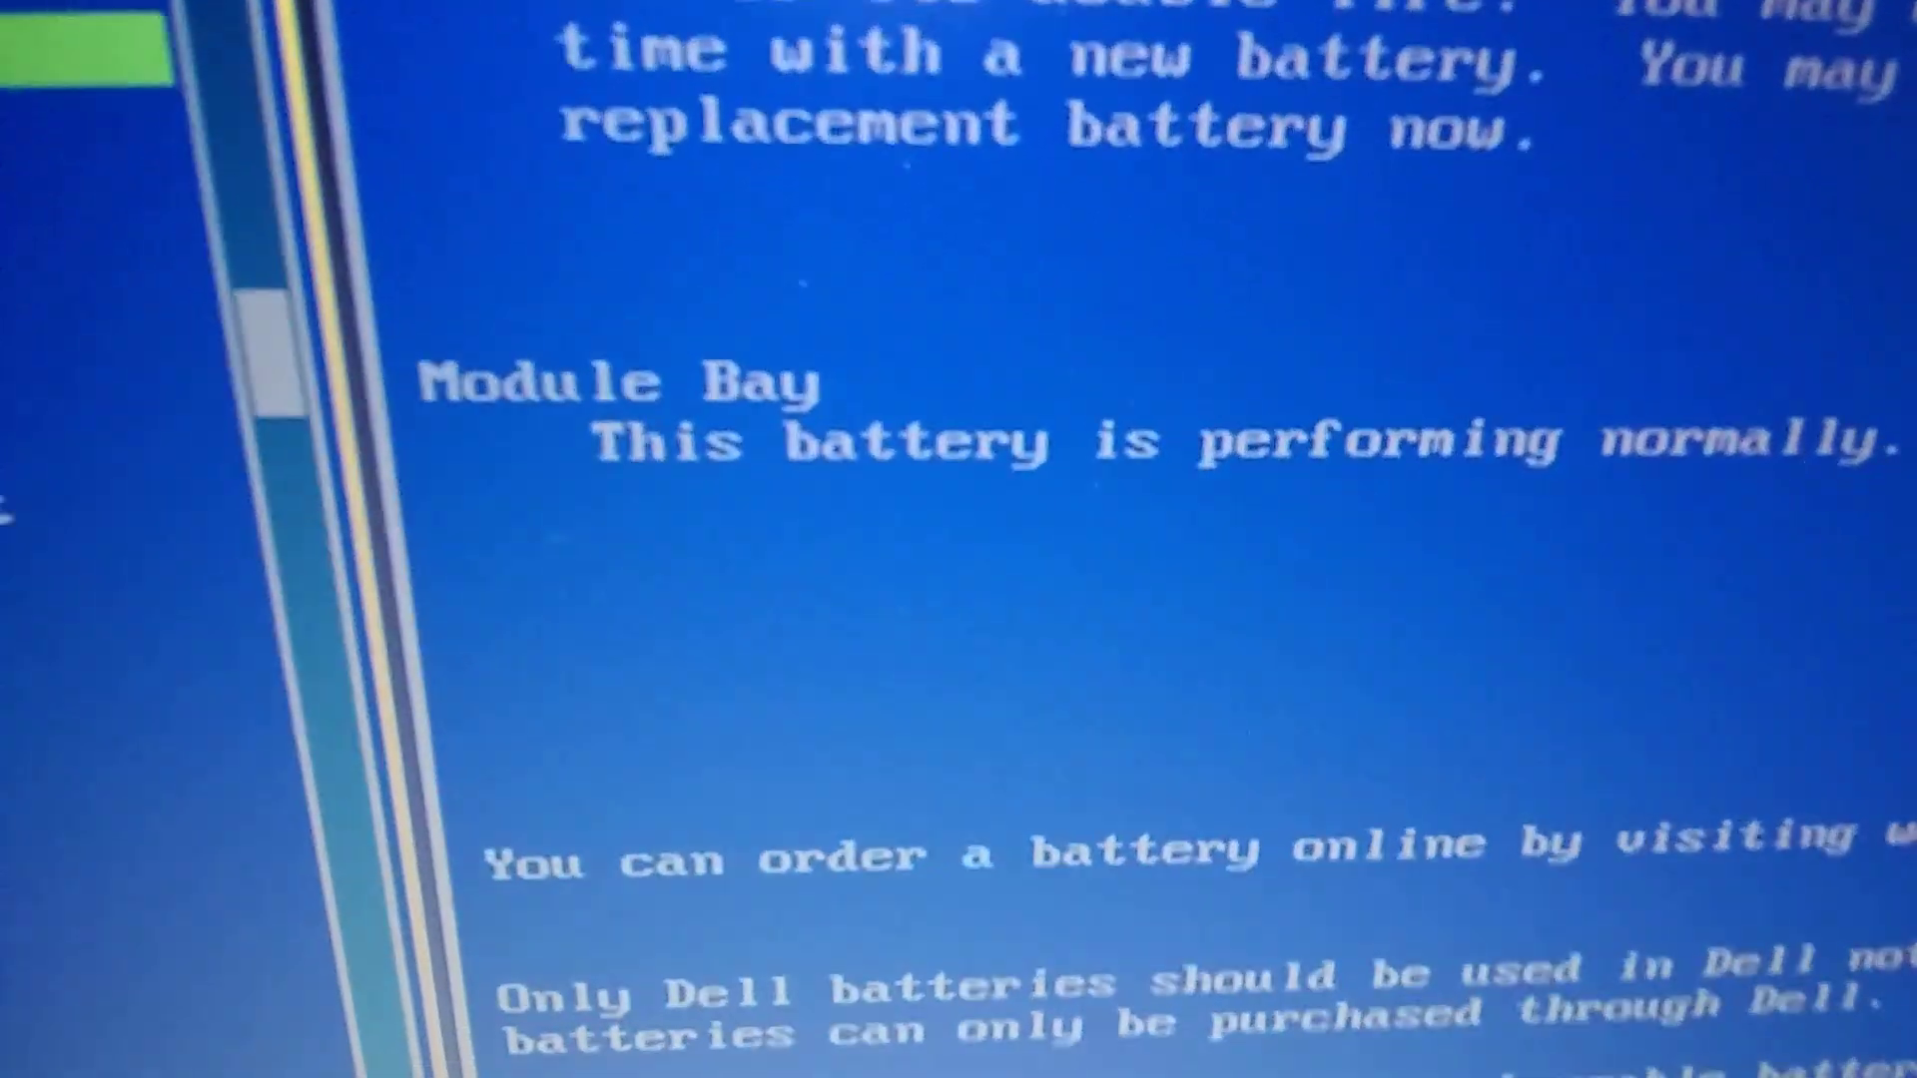
Step: Scroll through the Battery Health report before bringing up the exit confirmation
{"action": "scroll", "scroll_direction": "down", "scroll_amount": 3}
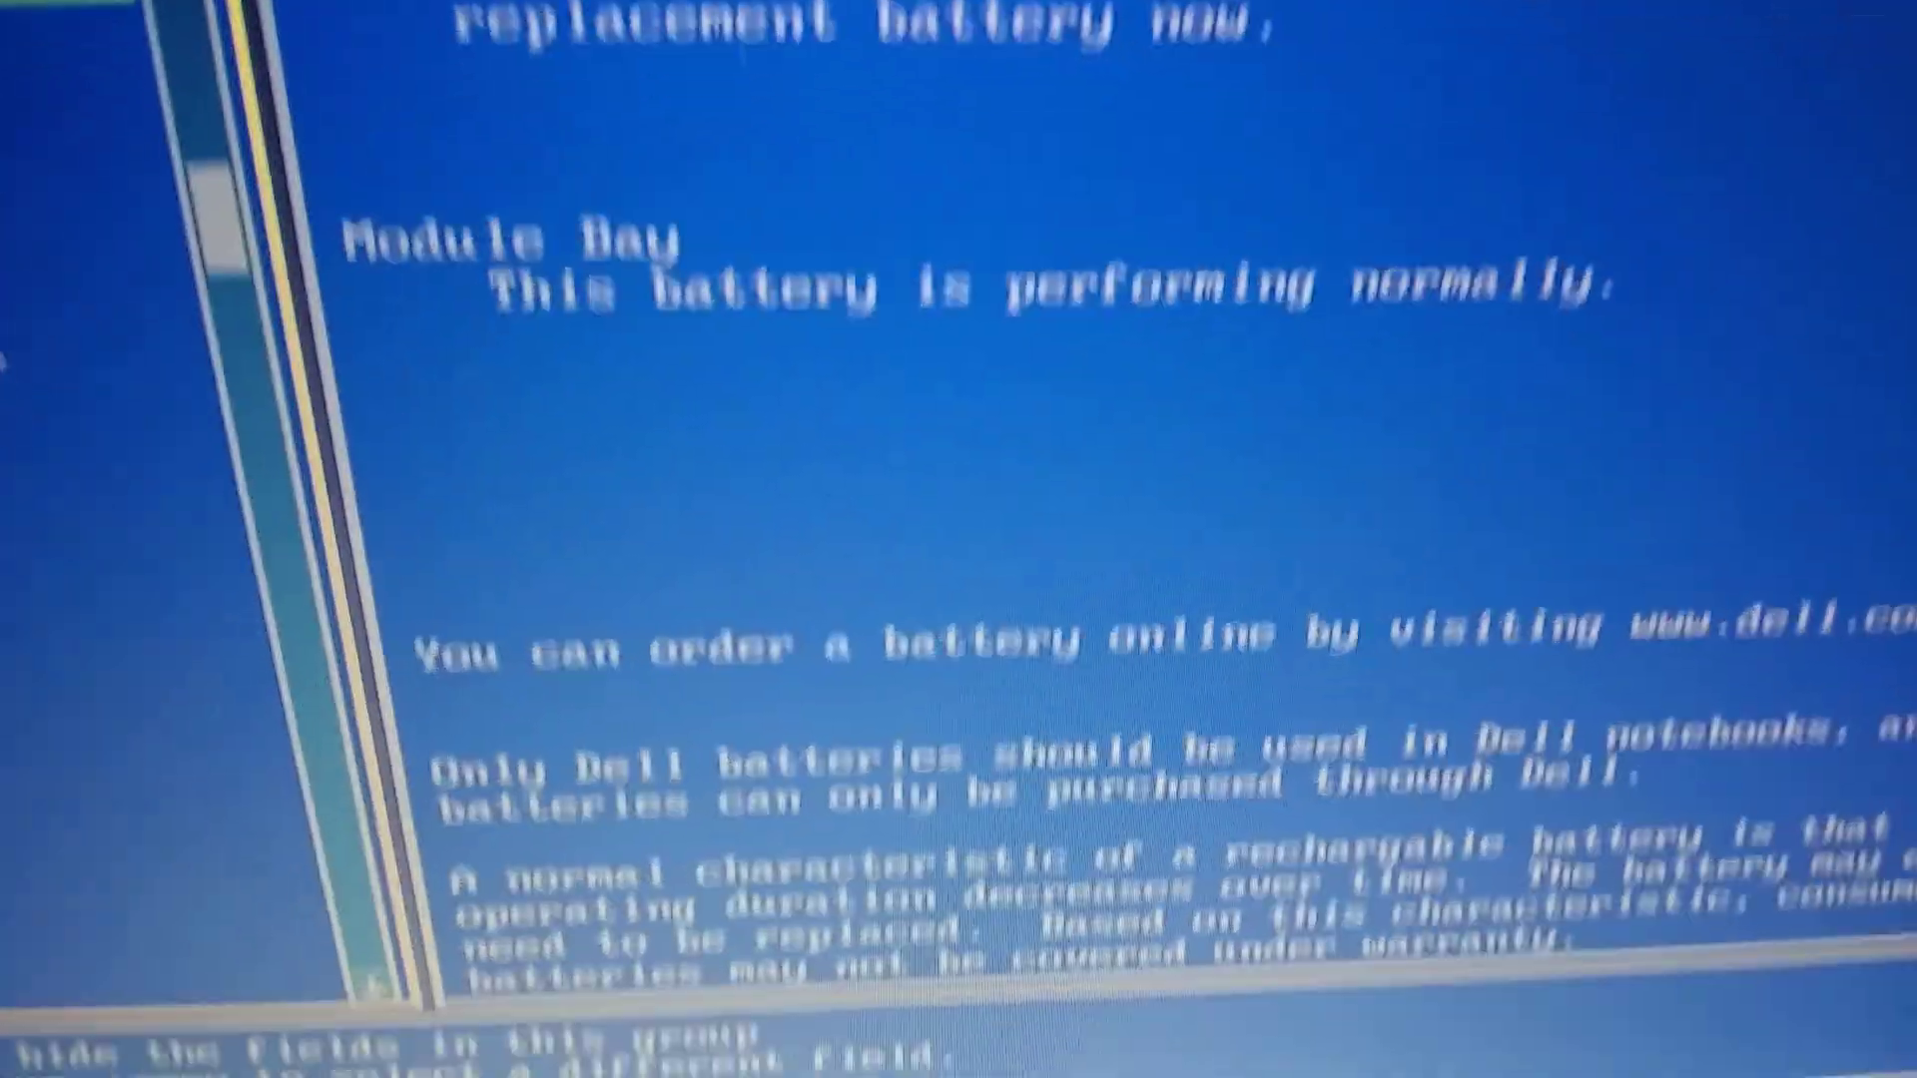
{"action": "scroll", "scroll_direction": "down", "scroll_amount": 3}
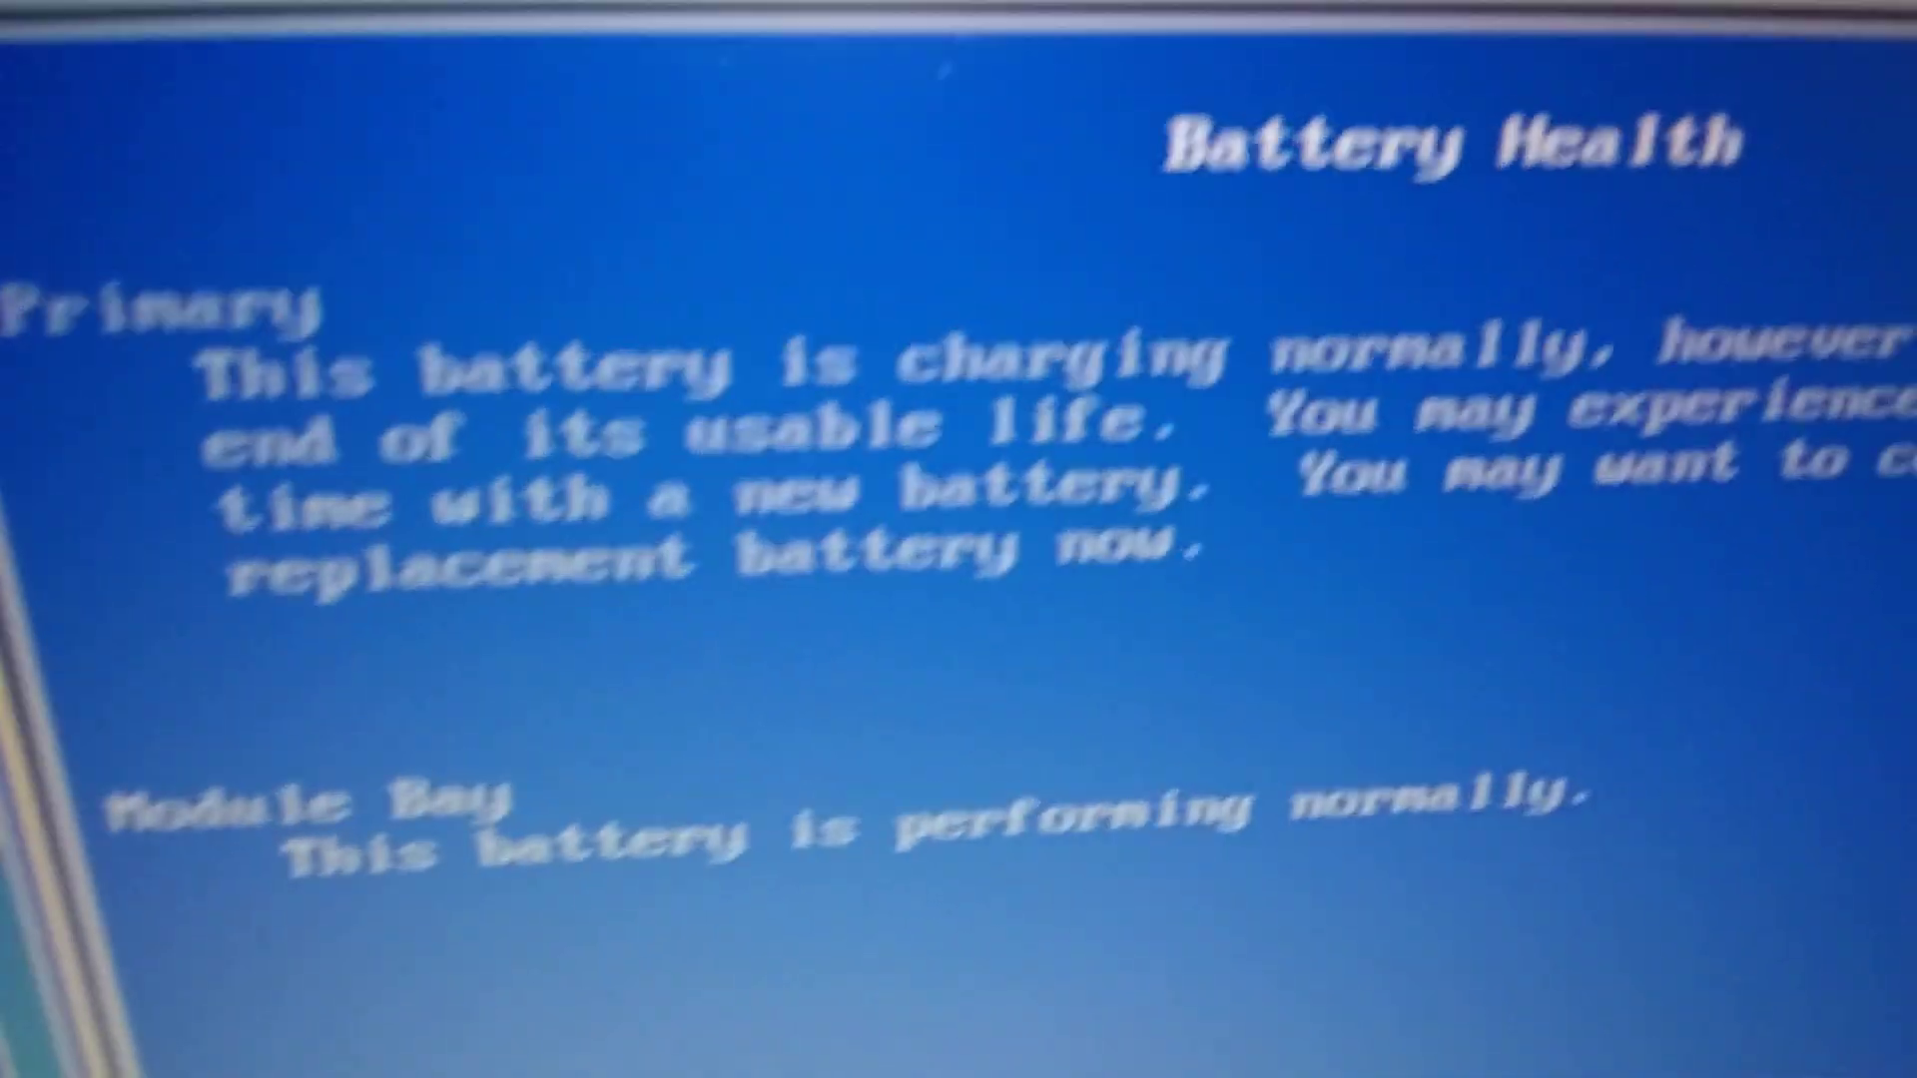
{"action": "scroll", "scroll_direction": "down", "scroll_amount": 3}
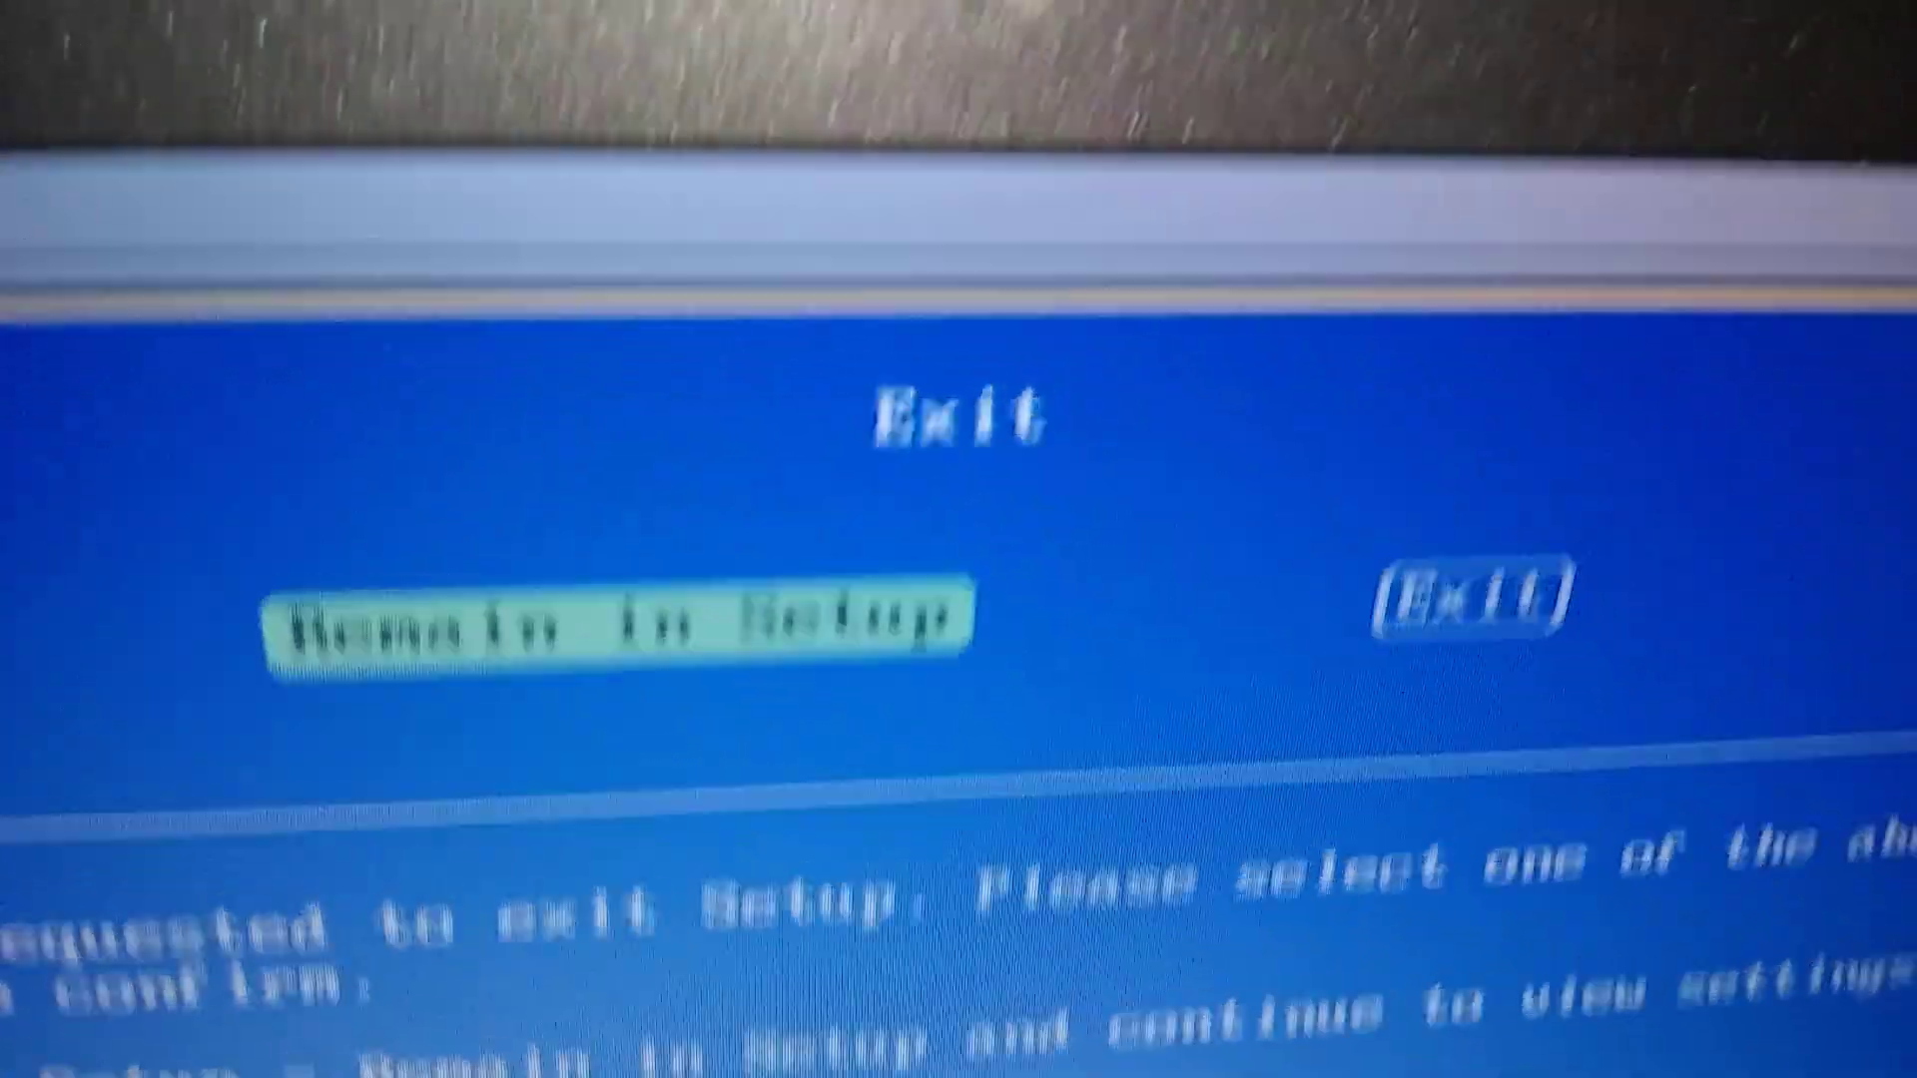
Step: Choose Exit over Remain in Setup and confirm, returning to the Dell boot logo
{"action": "key", "text": "right"}
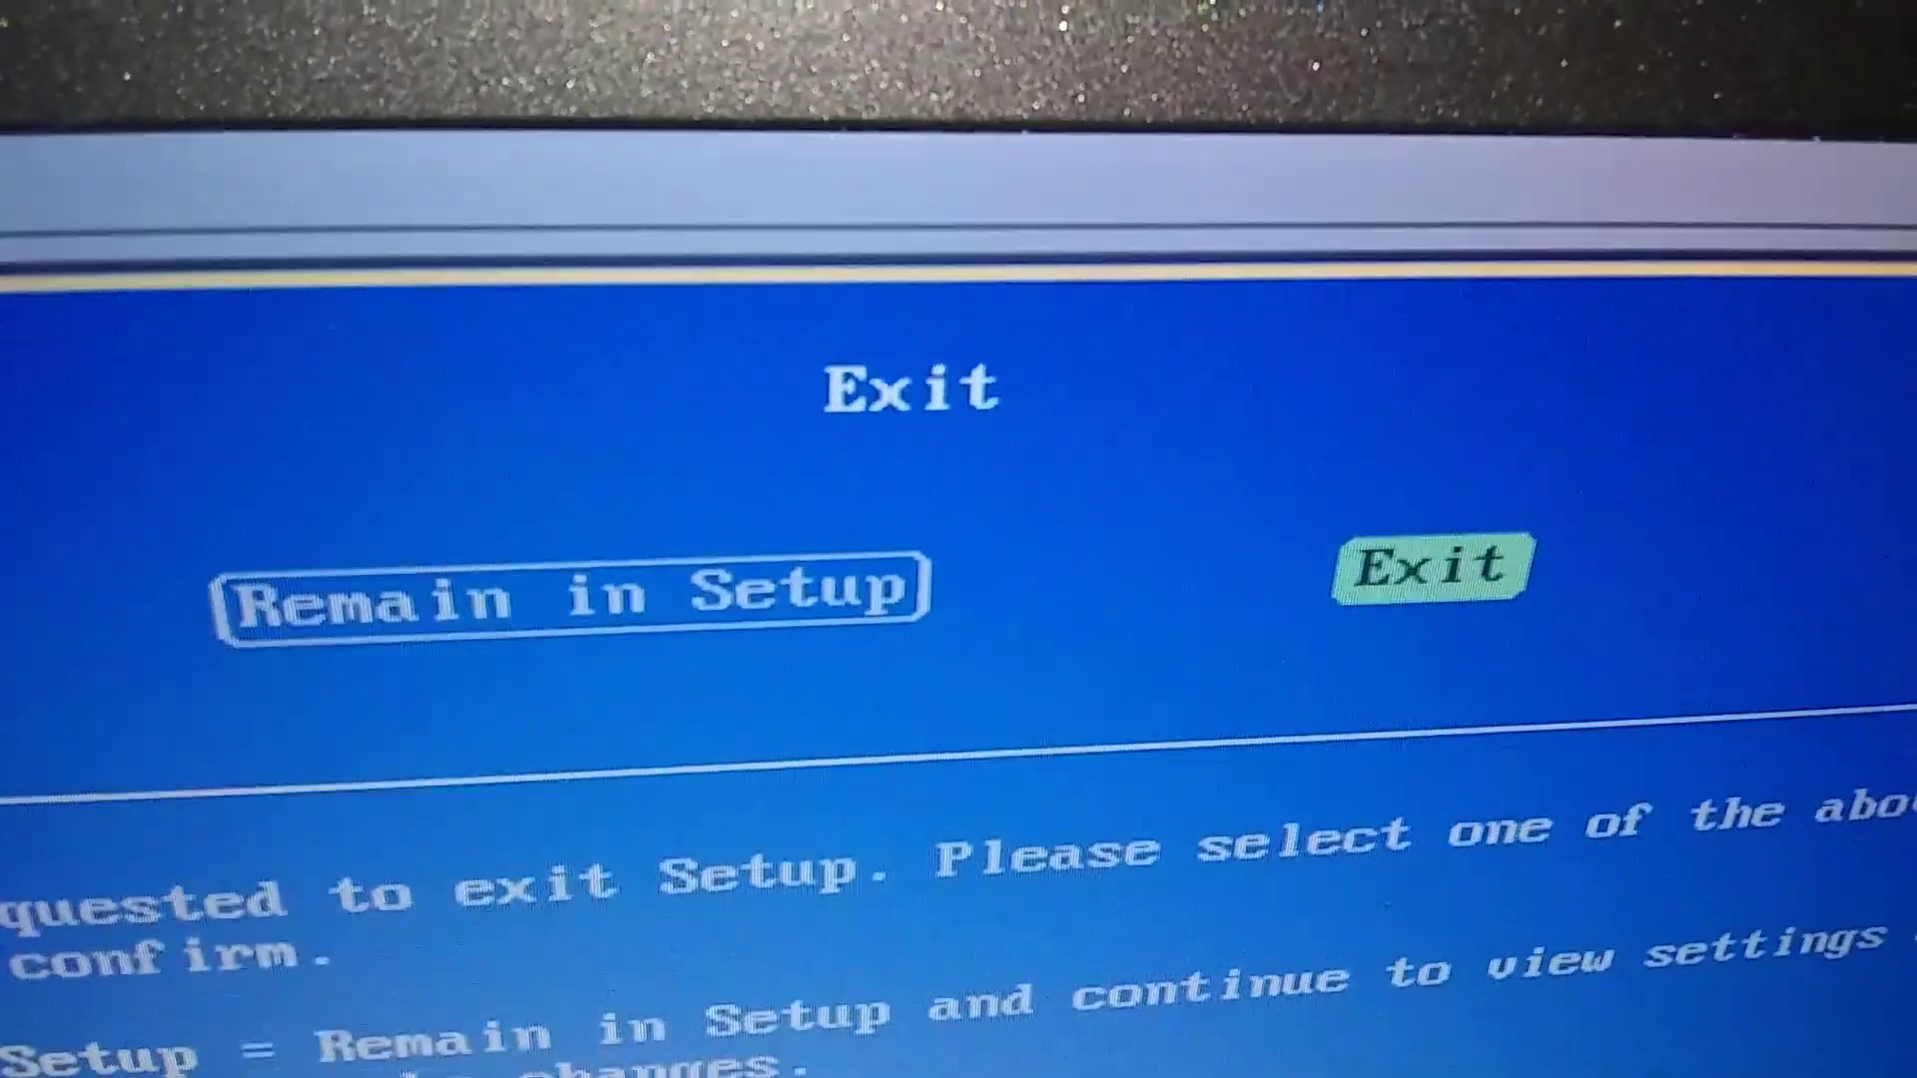
{"action": "left_click", "coordinate": [1433, 565]}
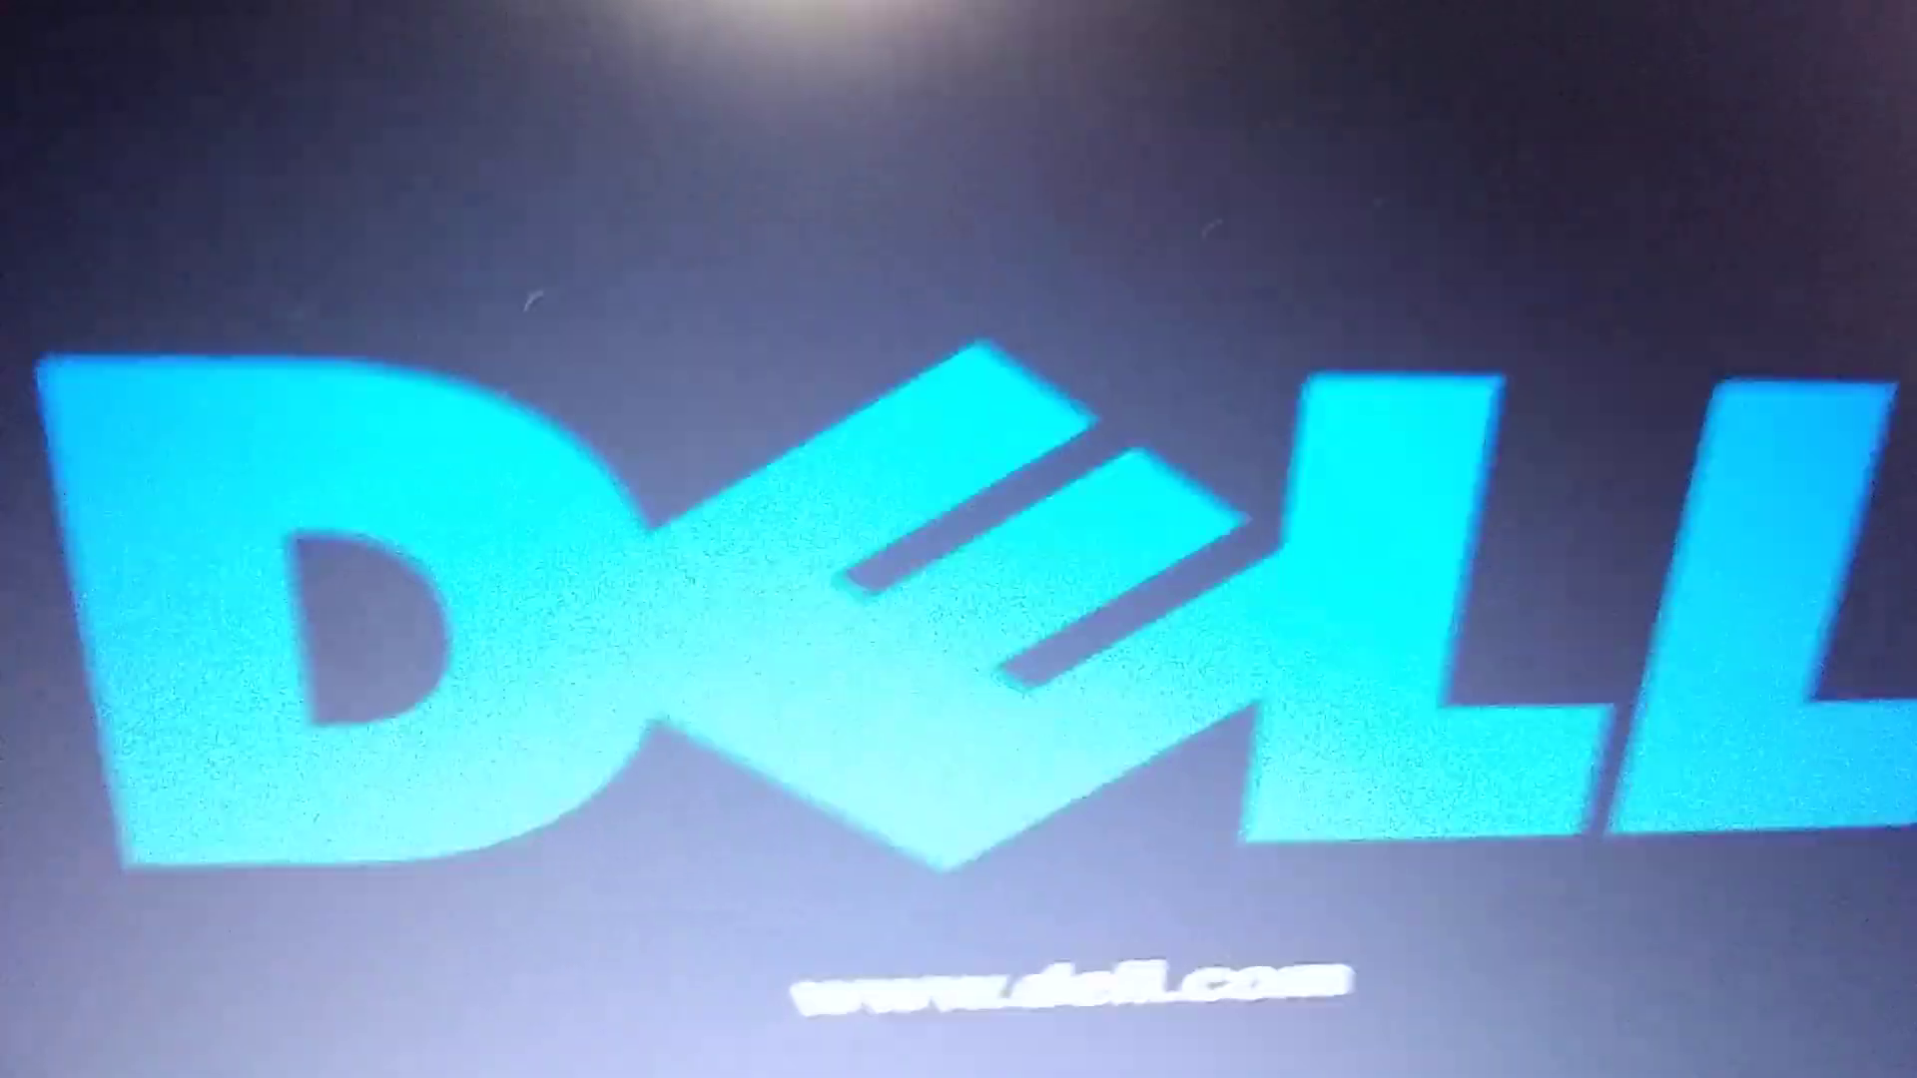